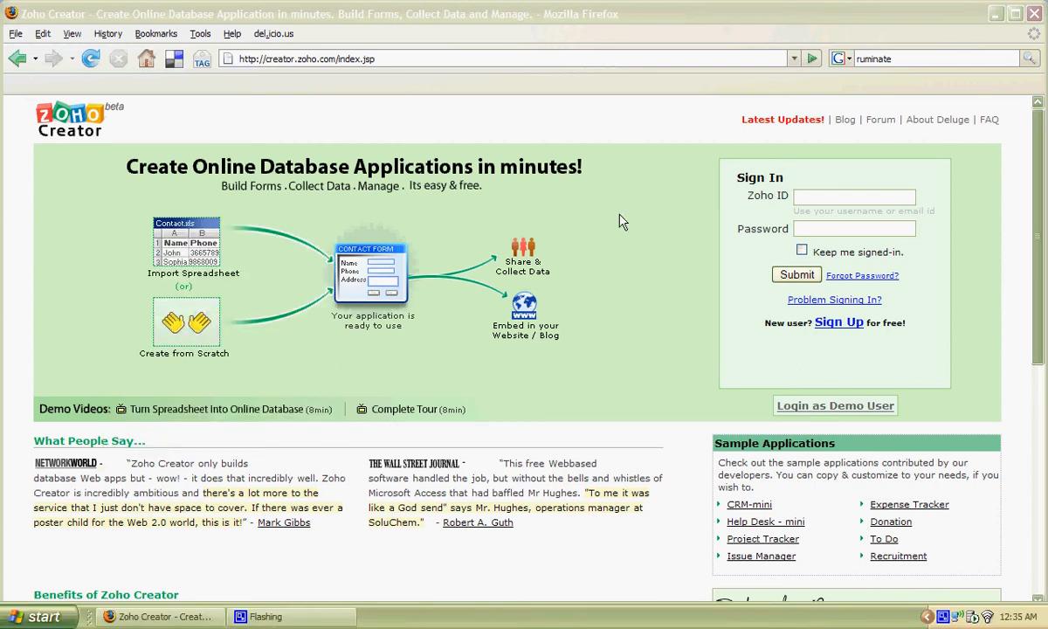
mouse_move(738, 227)
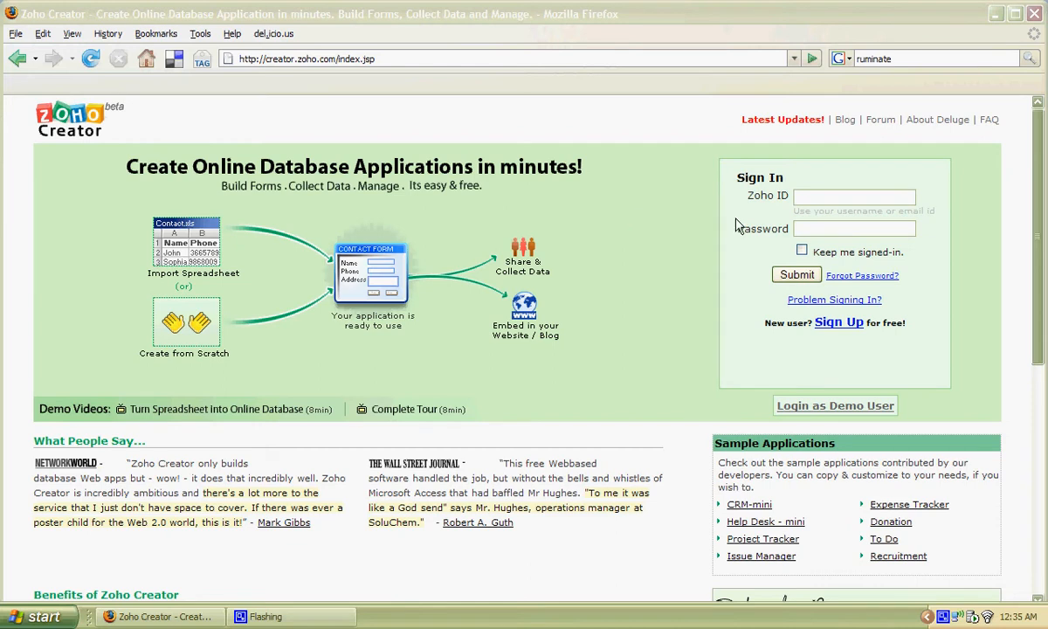
text(sharetactics)
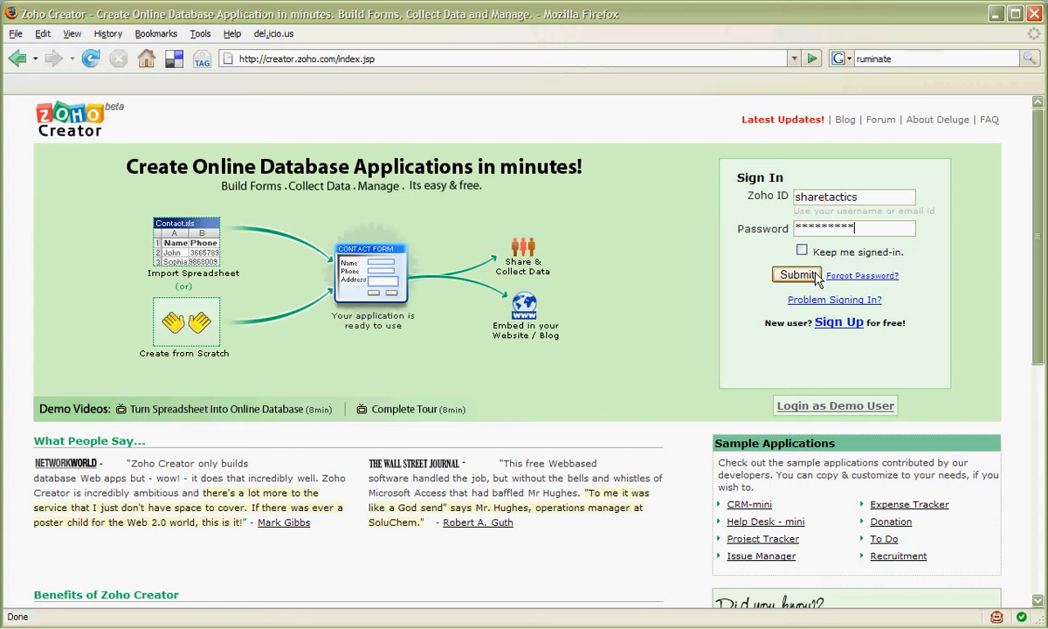
click(796, 276)
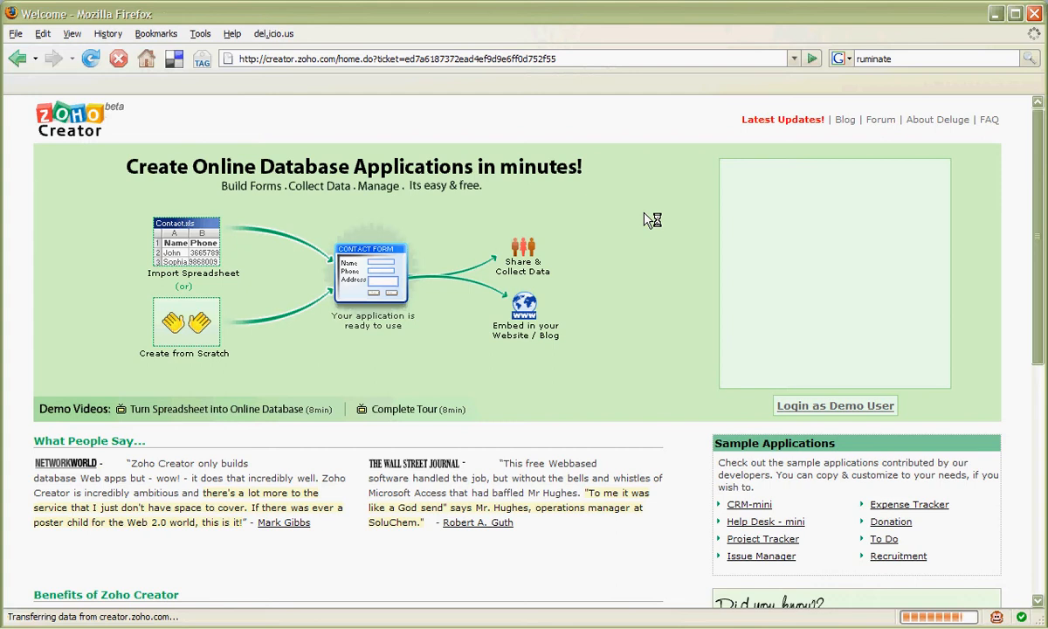
Build the WhatItIs application by importing the WhatItIs.ds.txt Deluge script
click(834, 404)
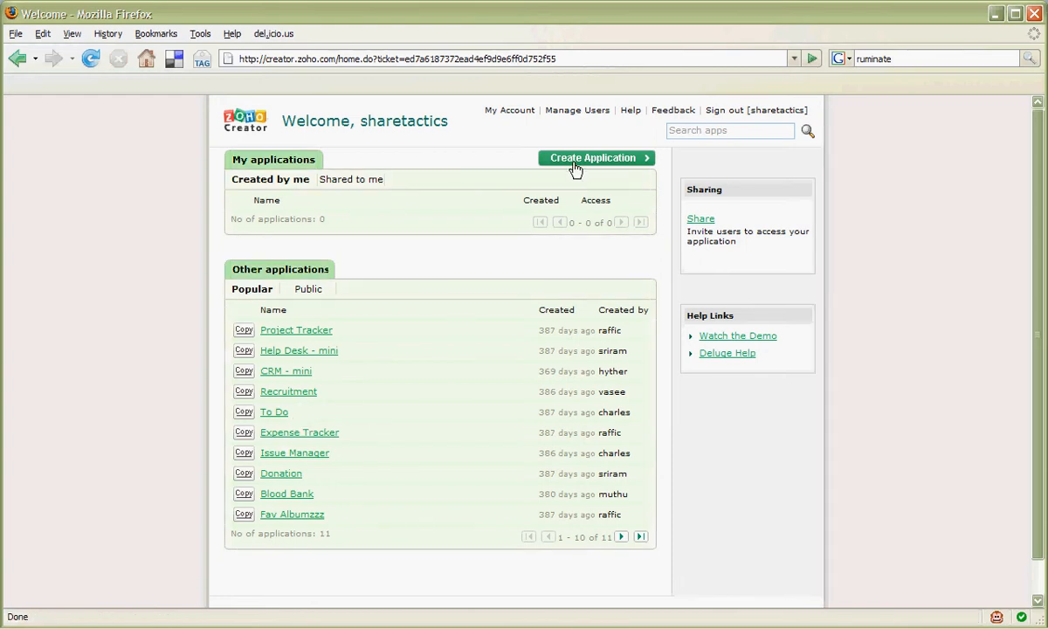
click(596, 158)
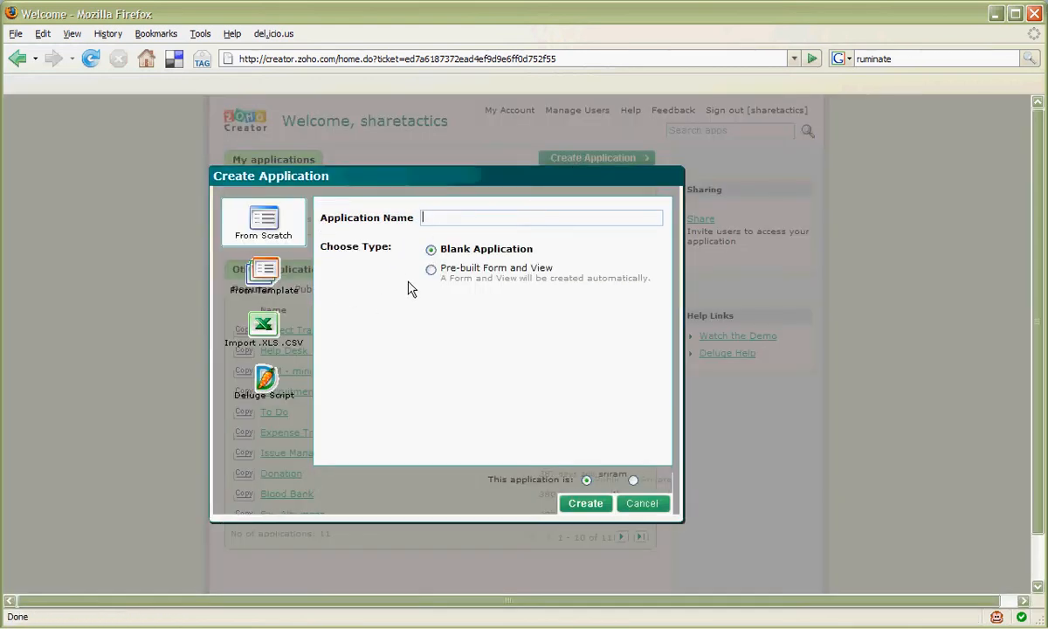
click(263, 382)
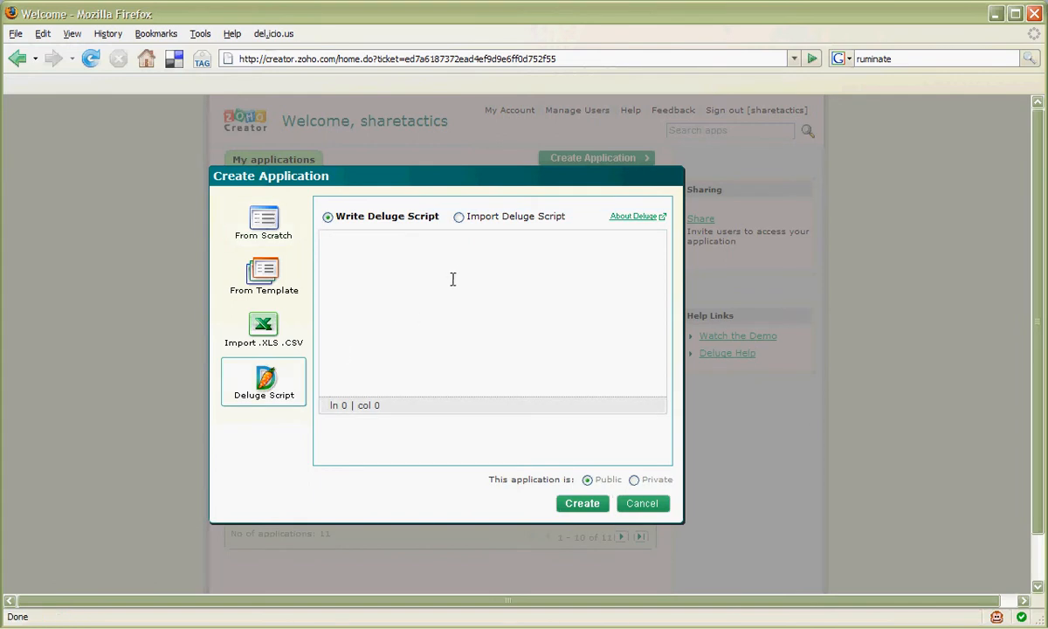
click(459, 215)
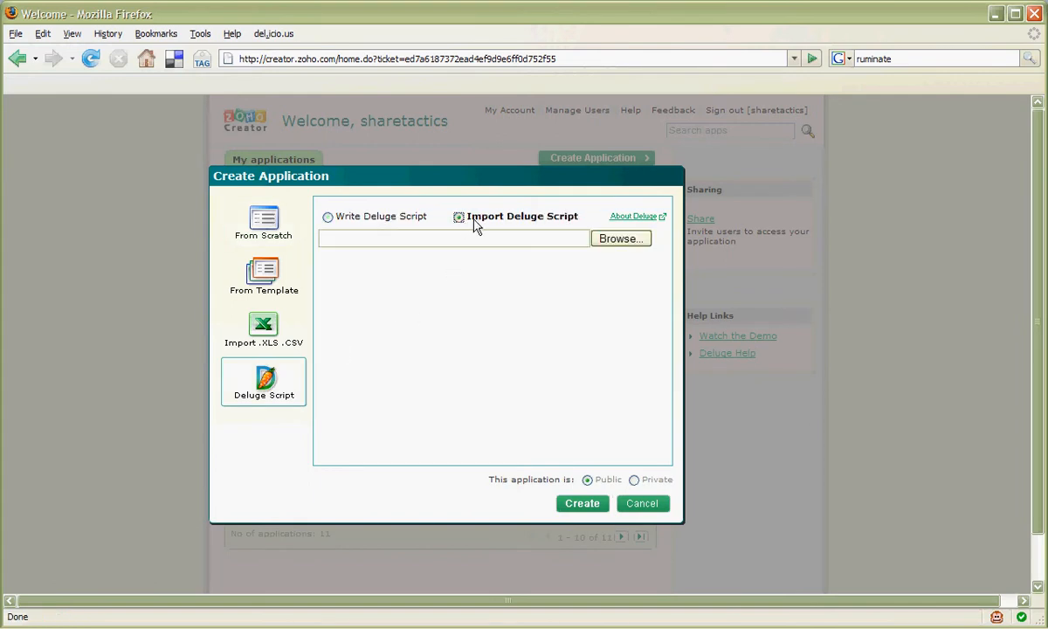
click(620, 238)
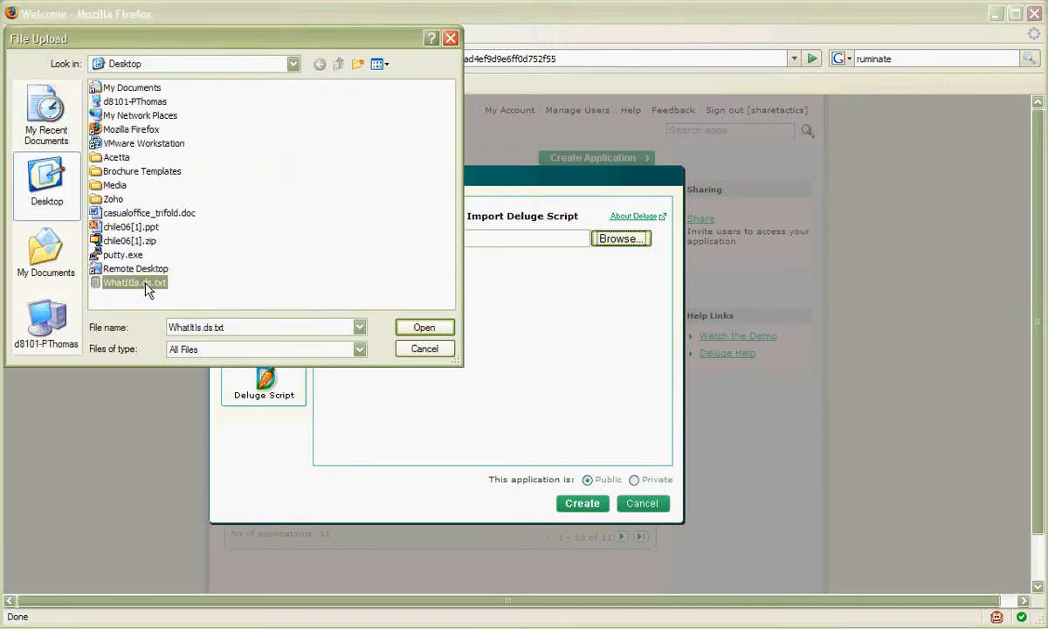
click(423, 326)
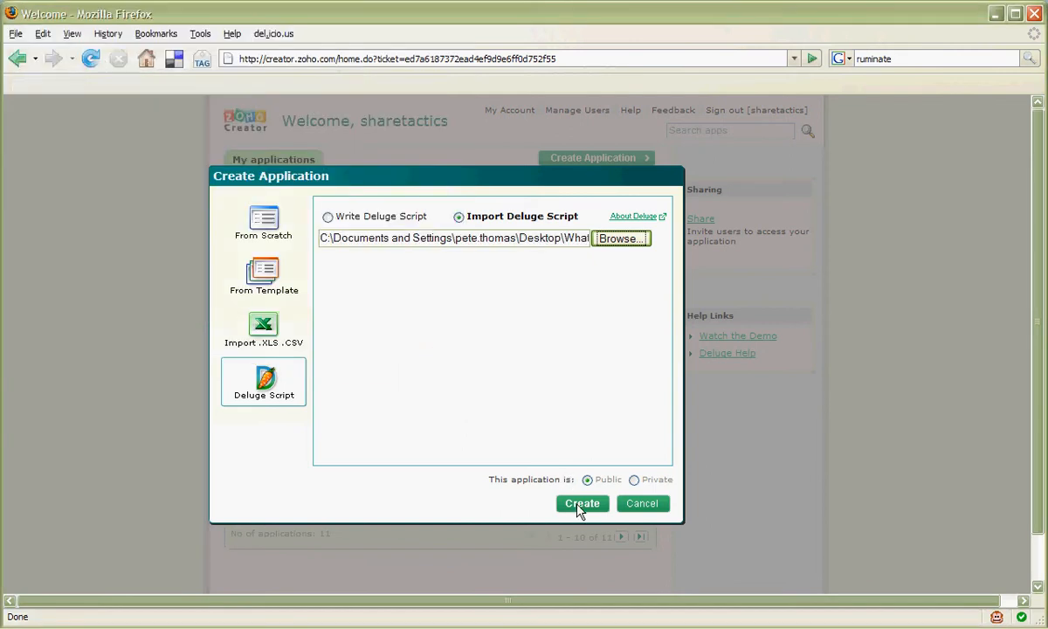
click(582, 503)
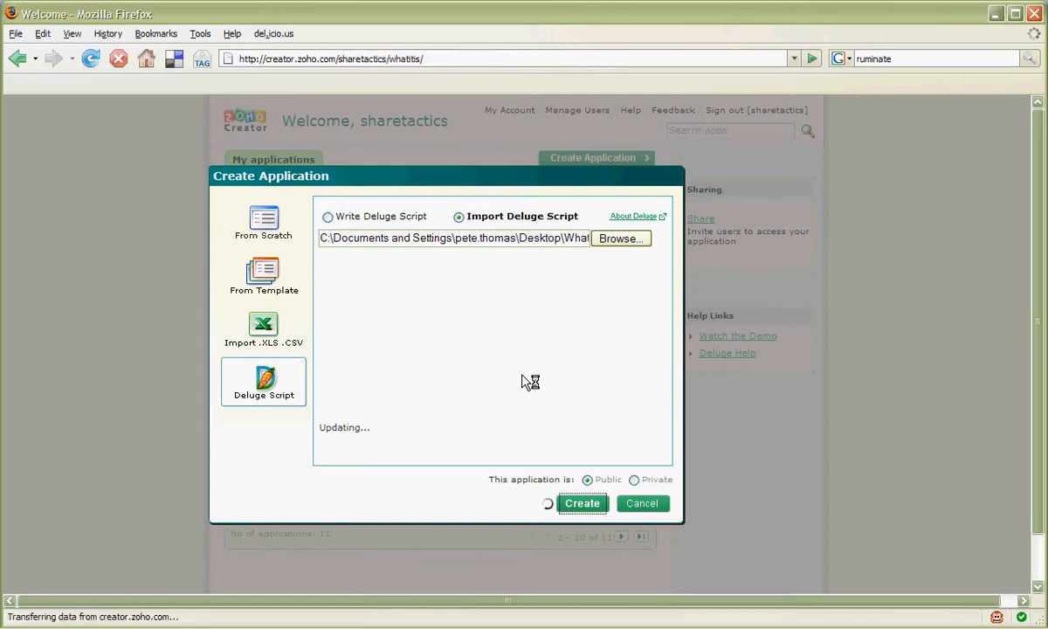
click(581, 503)
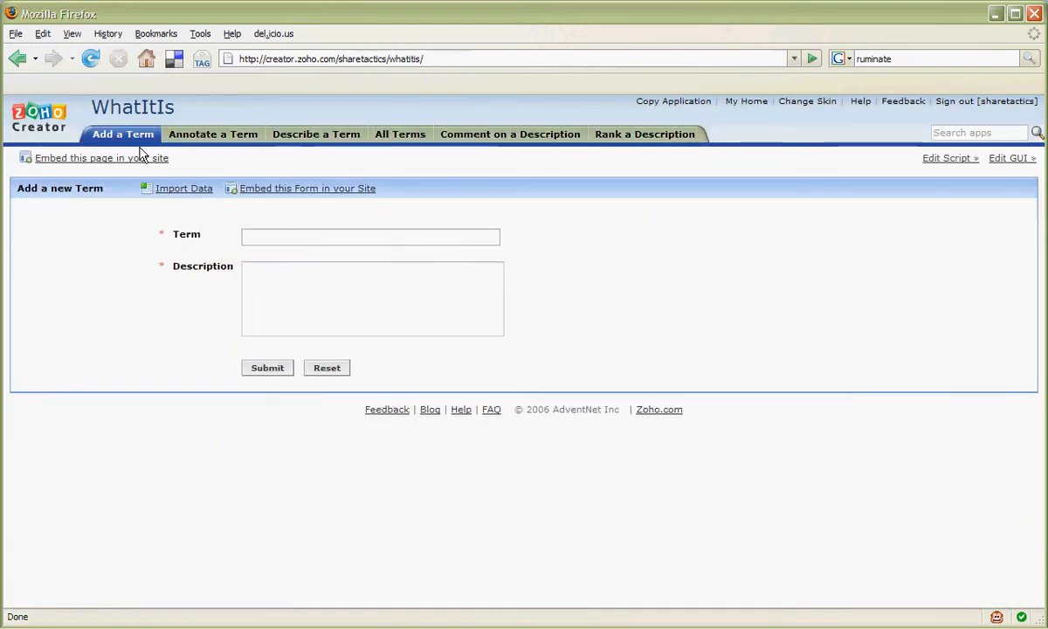
mouse_move(126, 139)
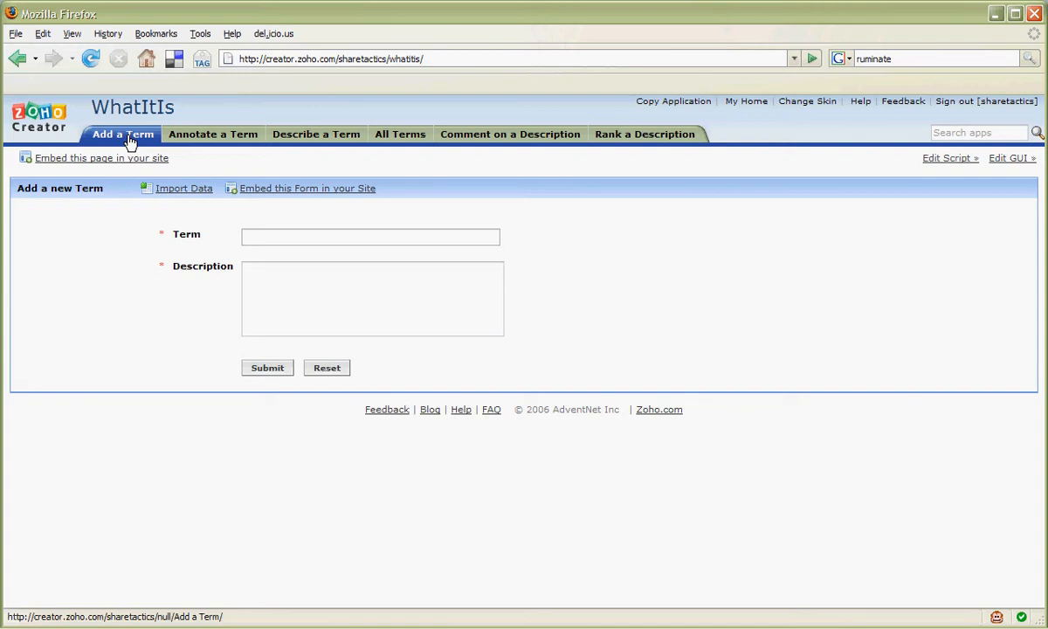
mouse_move(313, 139)
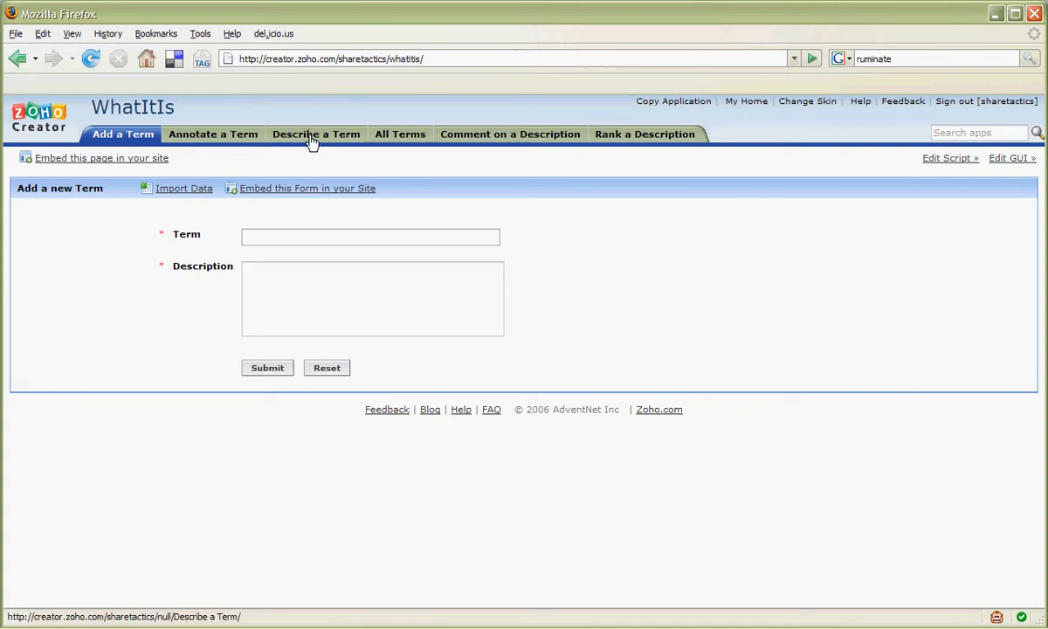
mouse_move(400, 134)
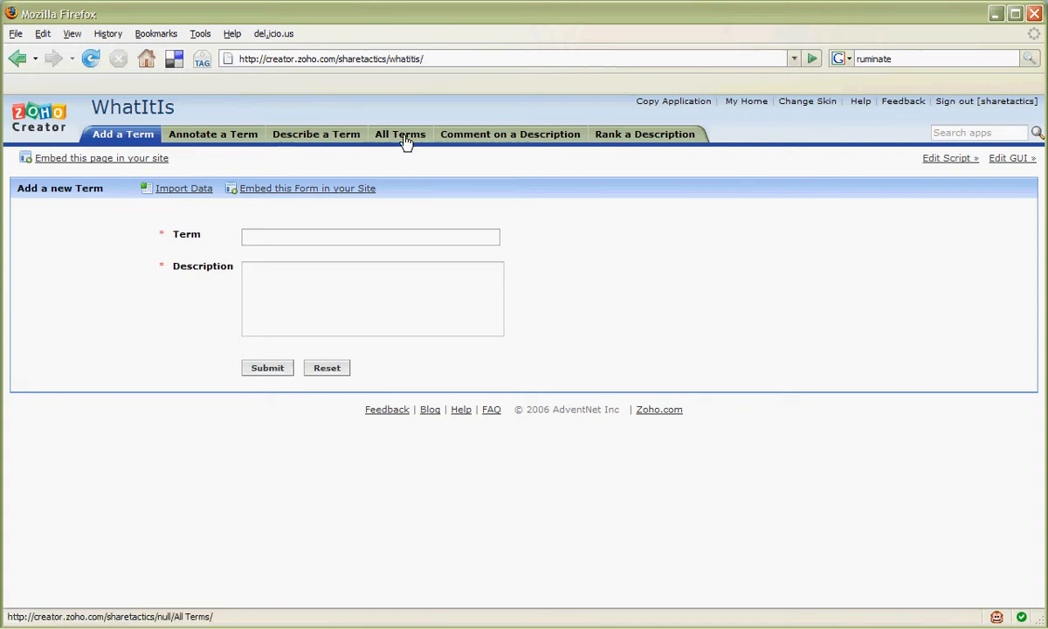
mouse_move(481, 140)
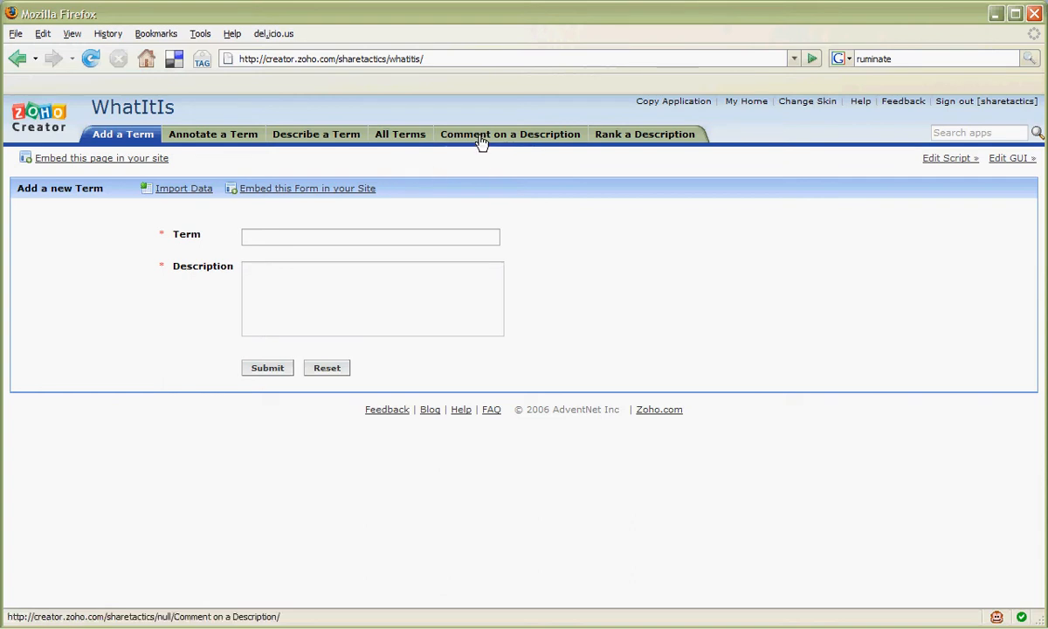
mouse_move(631, 138)
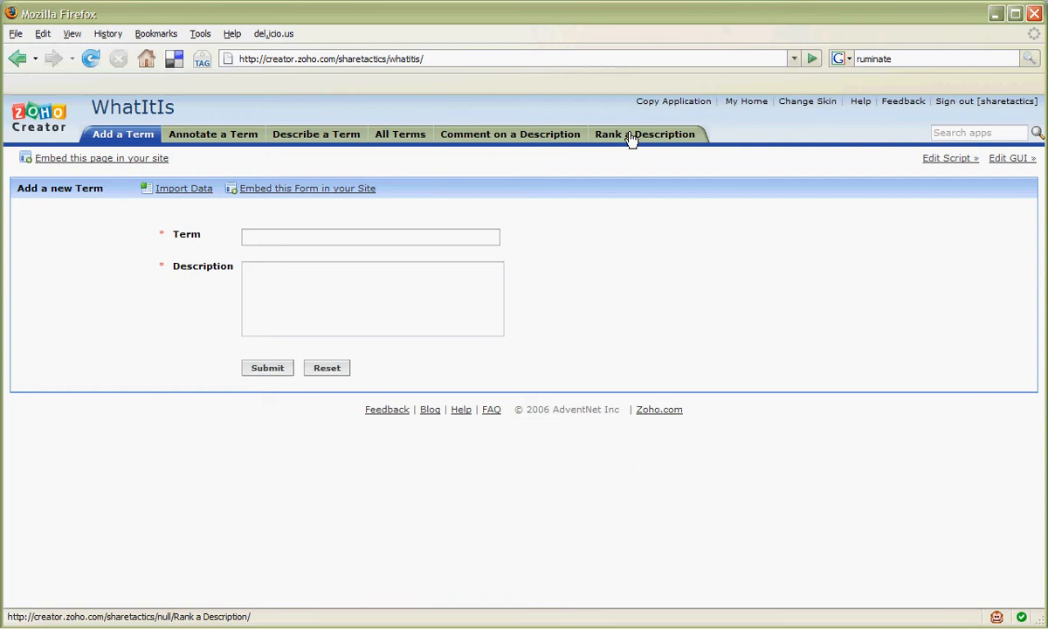
text(Foo)
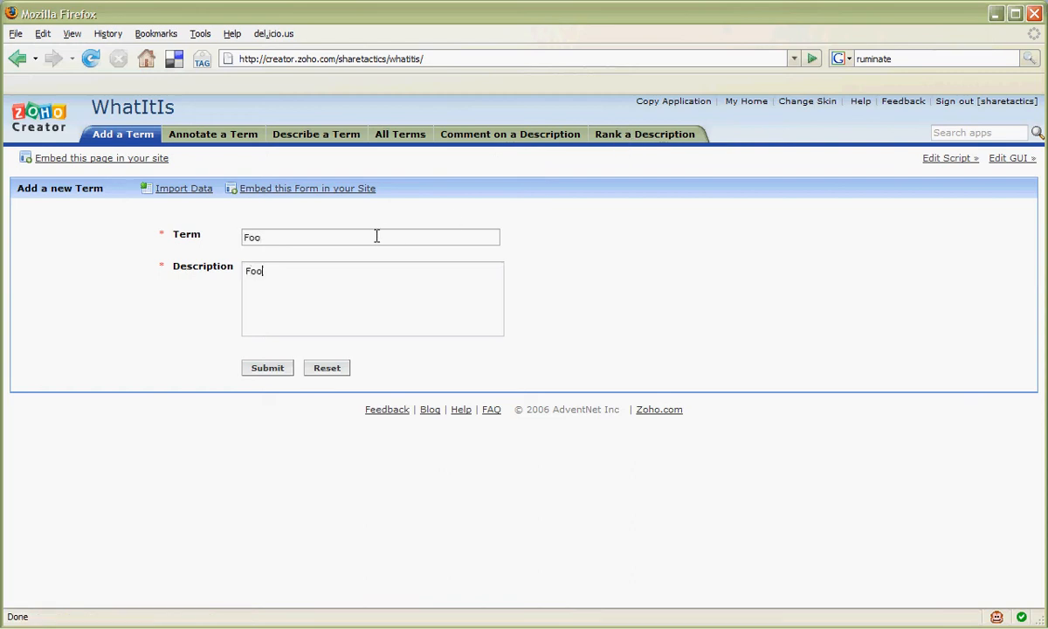
Save term Foo described as 'Foos are a kind of bar.' and view Describe a Term
text(s are)
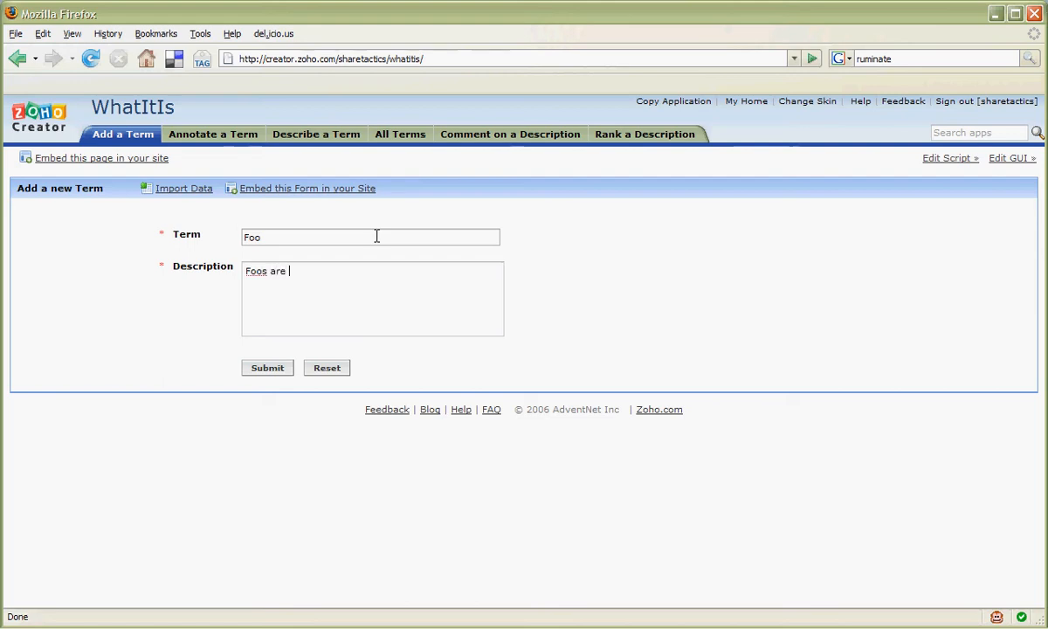
text(a kind of bar.)
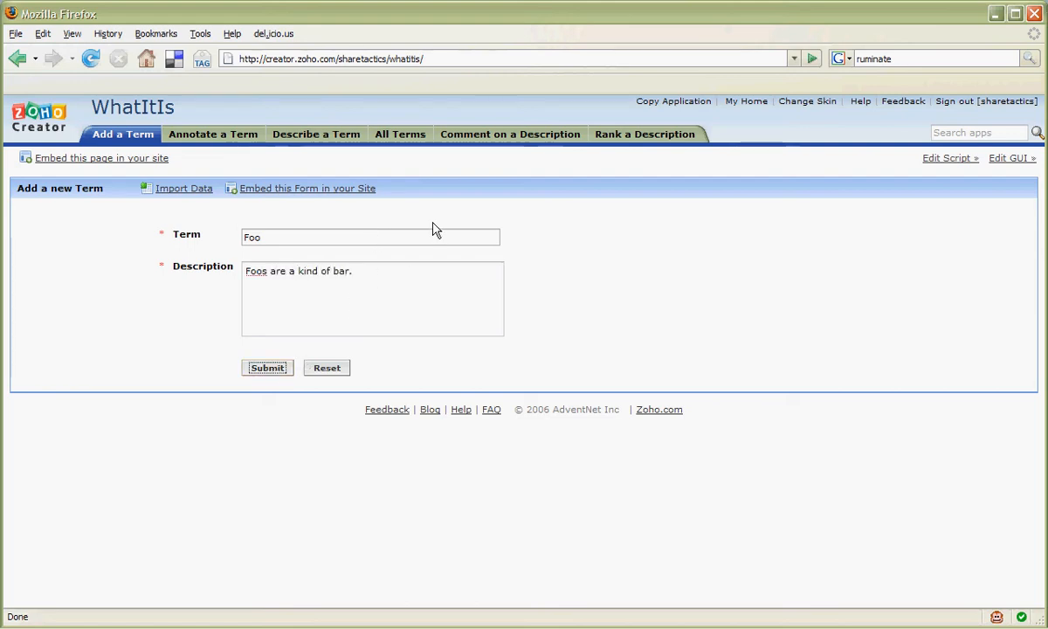
click(267, 367)
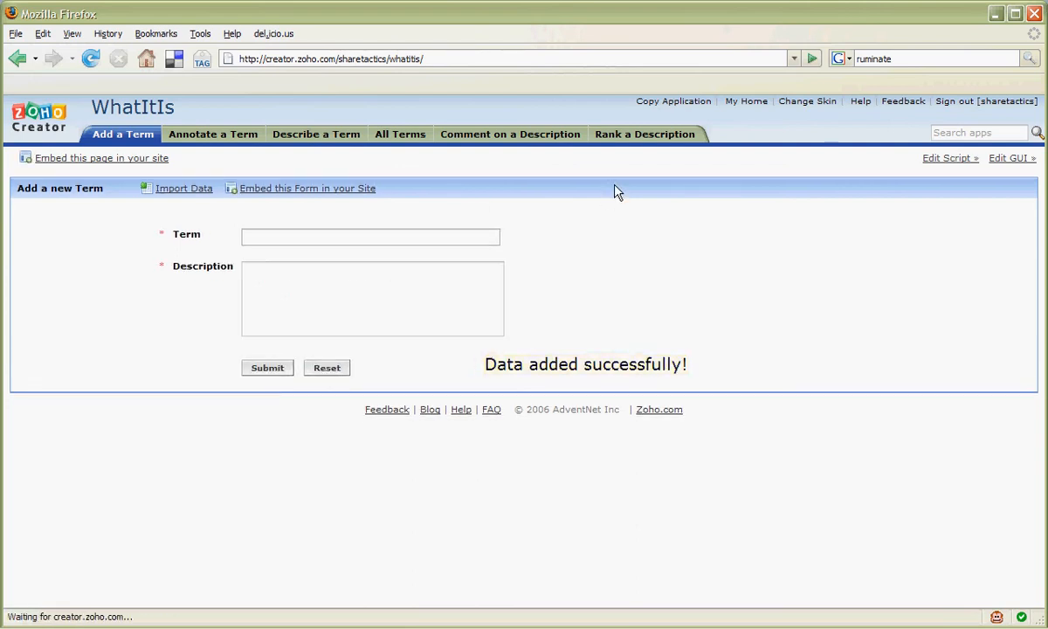
click(317, 133)
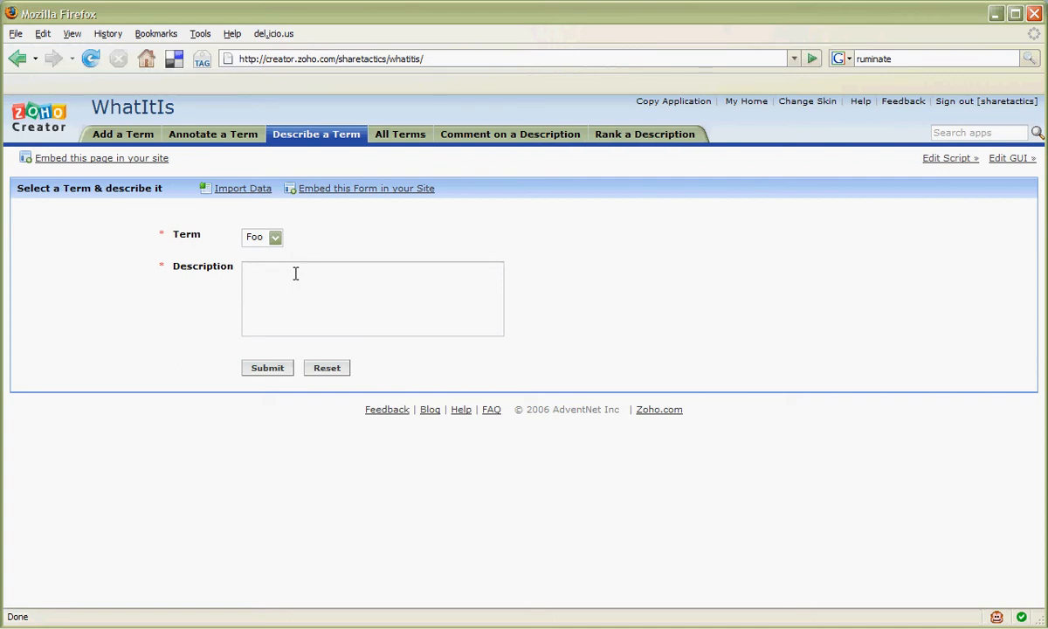
Describe Foo as 'xyz.', verify it under All Terms, then view Annotate a Term
text(xyz.)
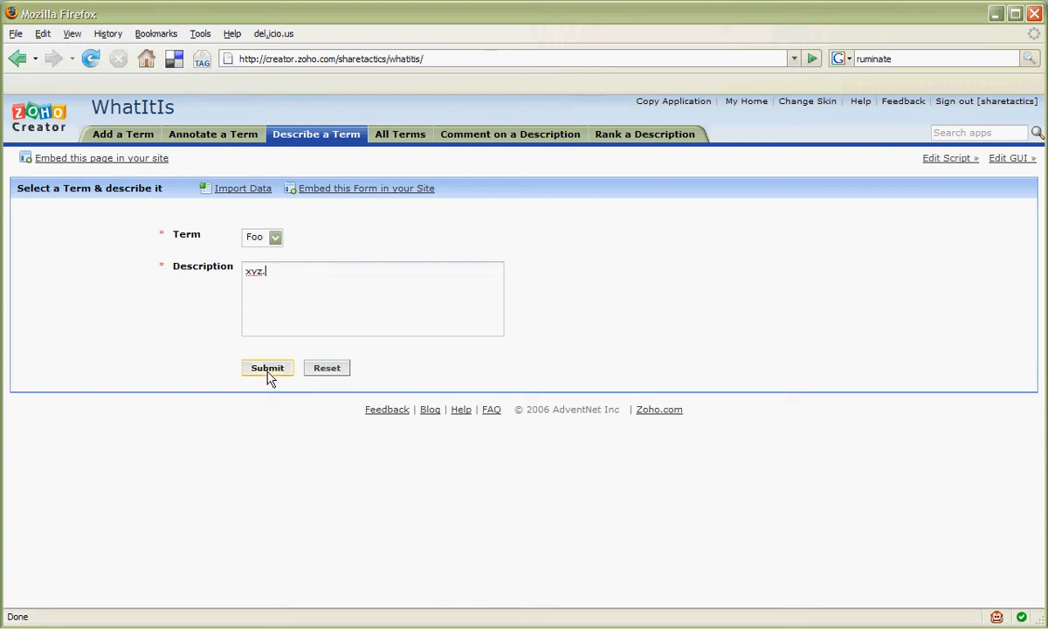
click(267, 367)
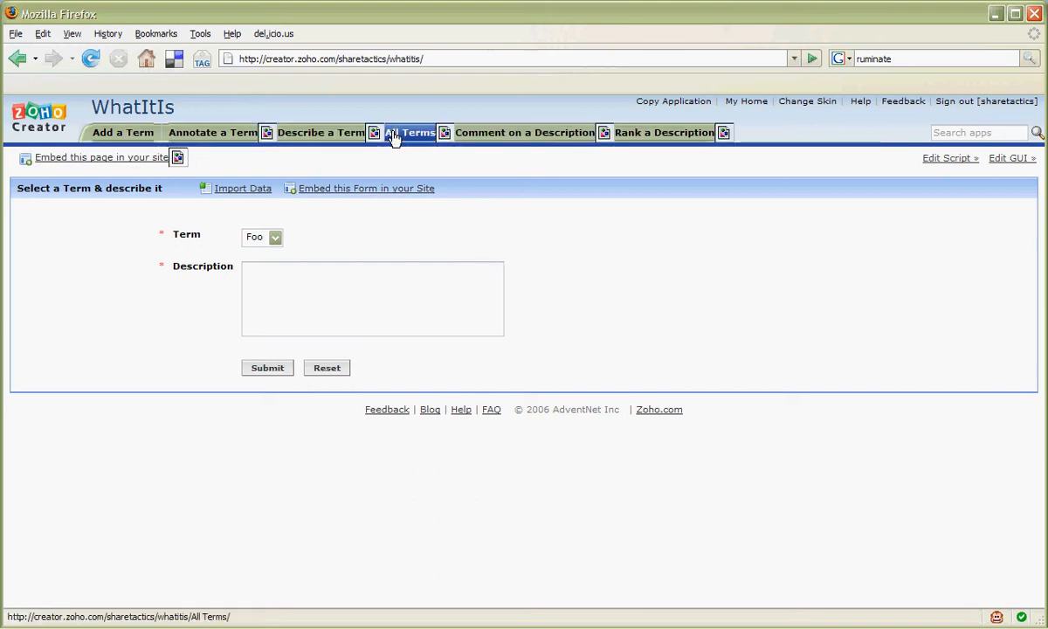
click(409, 132)
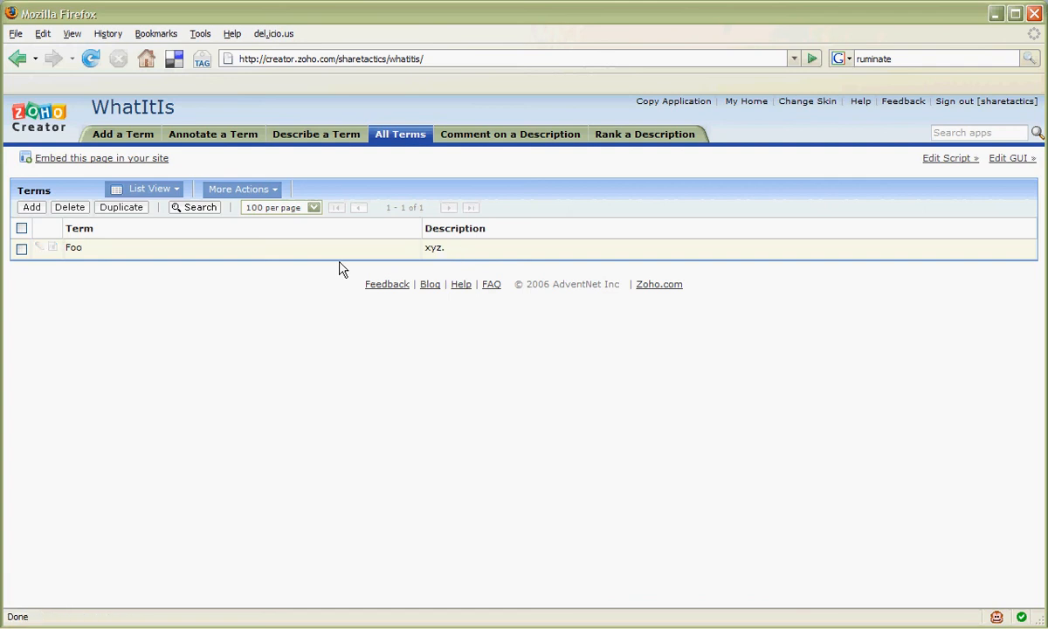
click(213, 134)
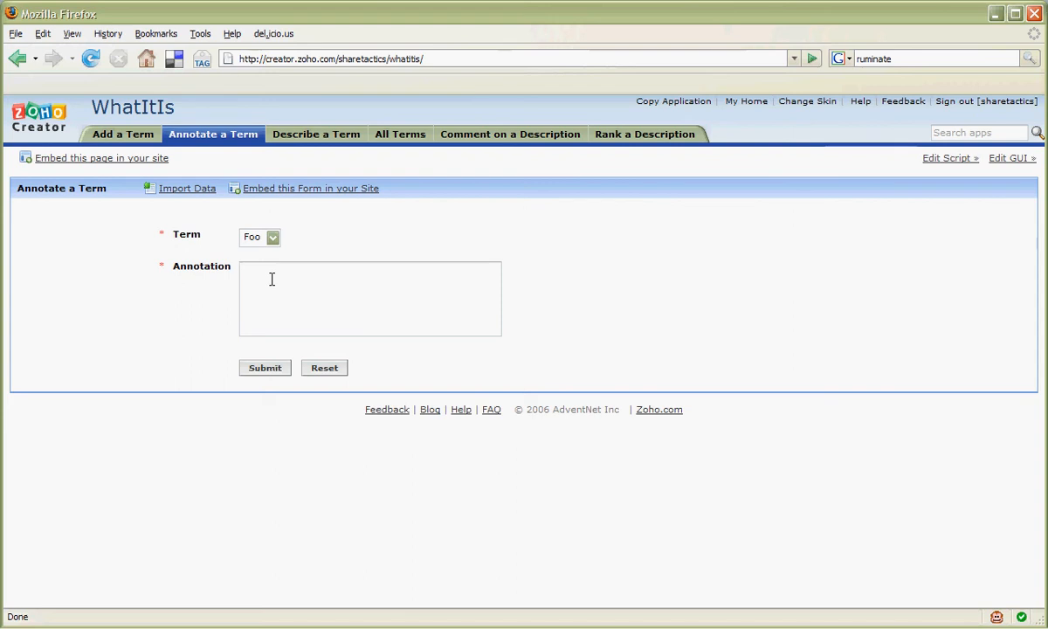
mouse_move(355, 329)
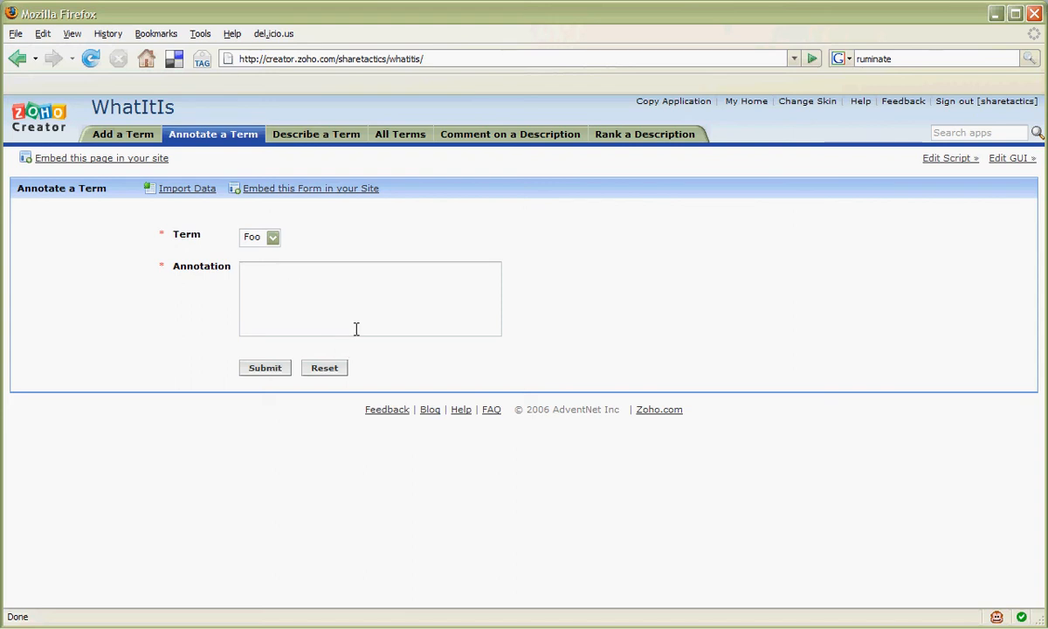
mouse_move(510, 134)
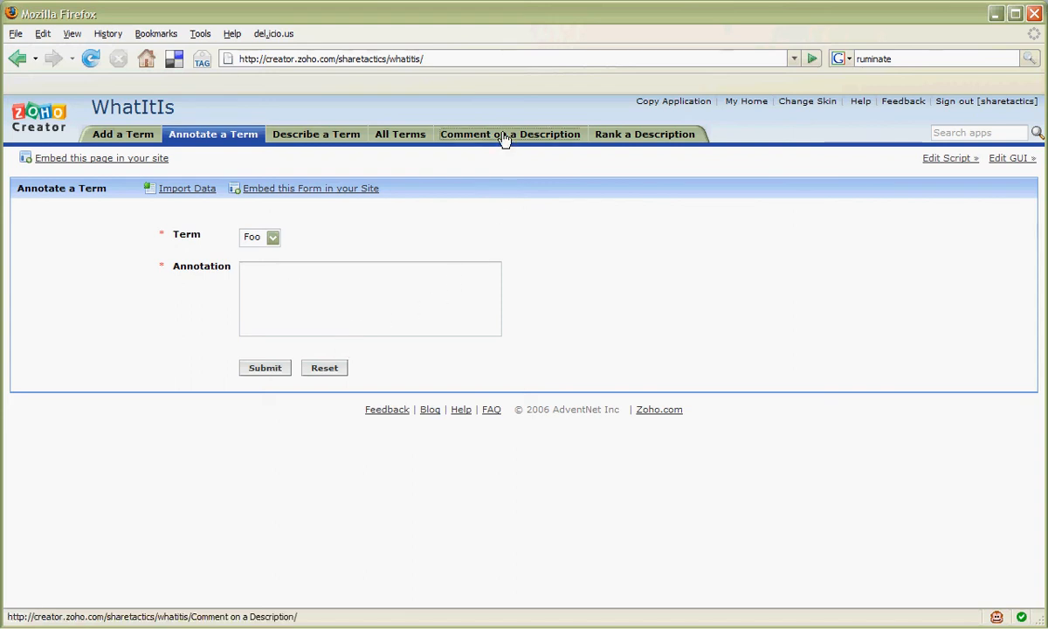
Review the Comment on a Description form, then the Rank a Description form
click(510, 134)
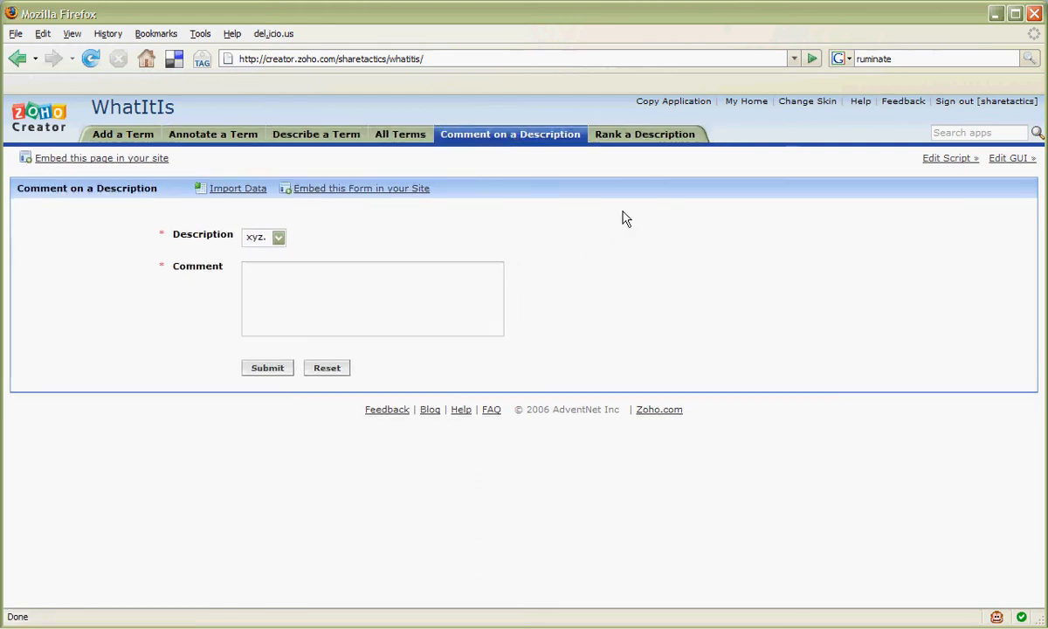
click(645, 134)
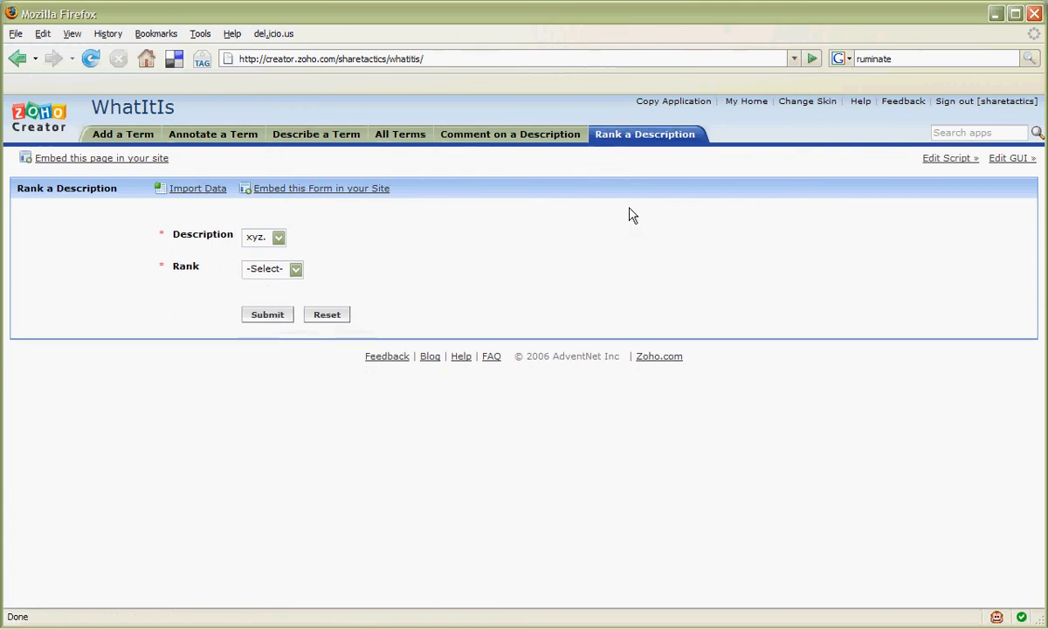
mouse_move(297, 286)
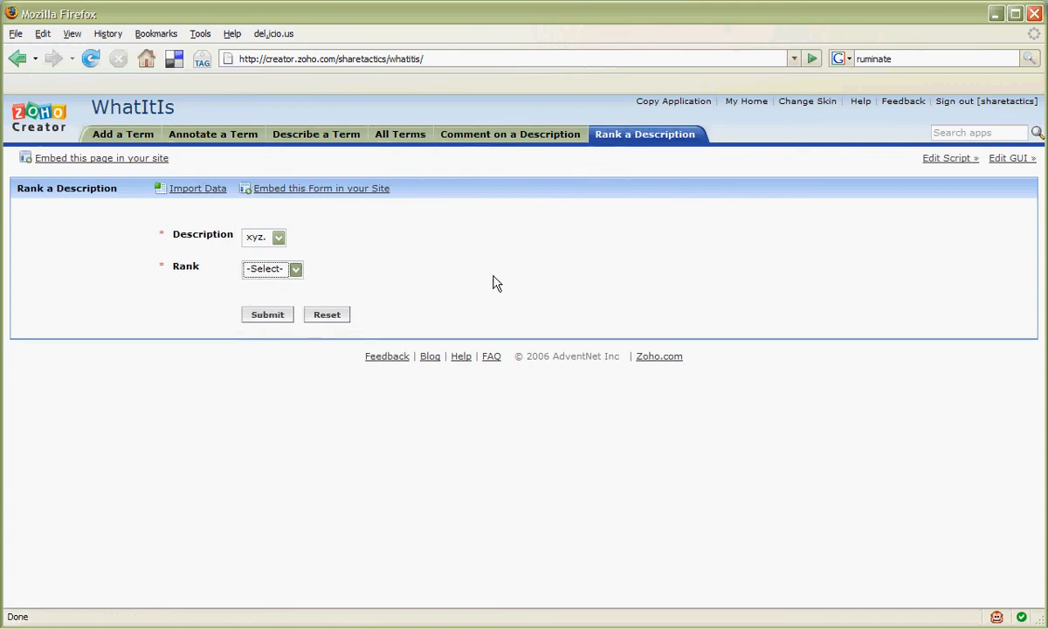
mouse_move(714, 129)
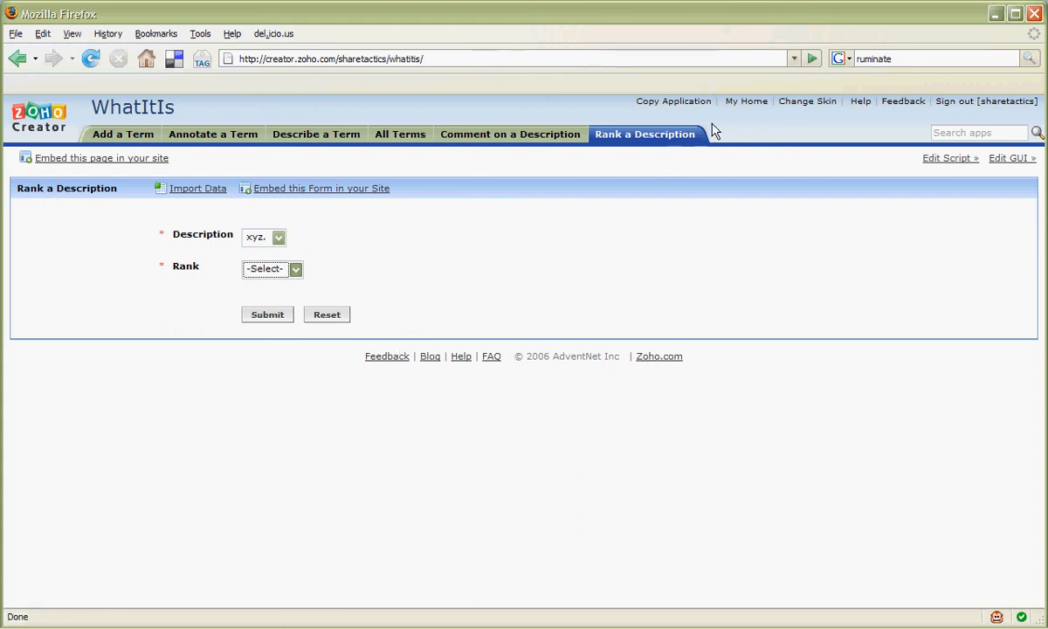
From My Home, change WhatItIs access from Public to Private
click(746, 101)
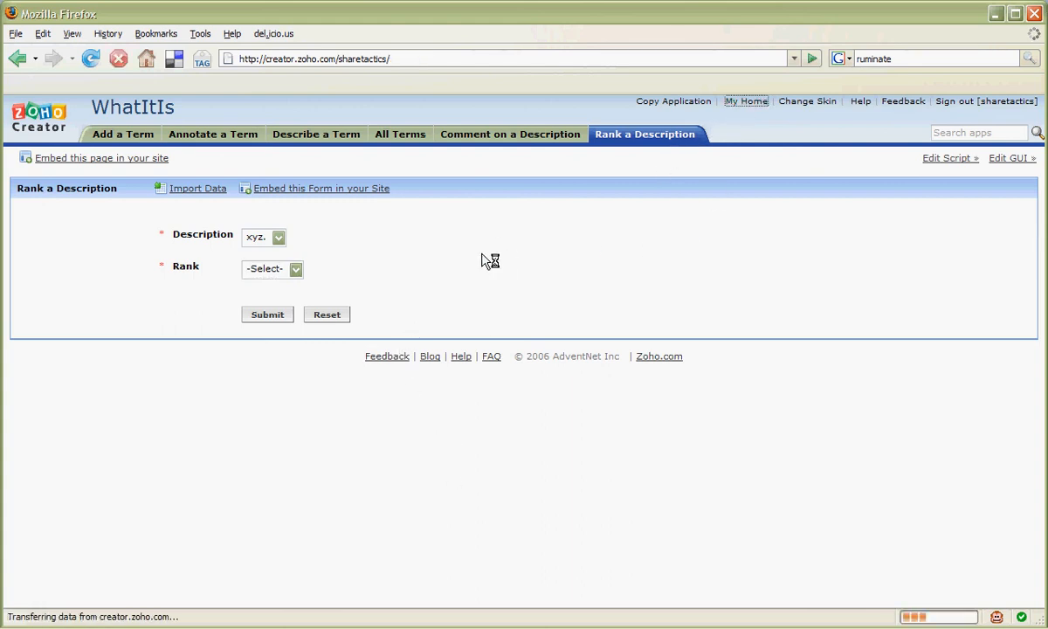
mouse_move(503, 231)
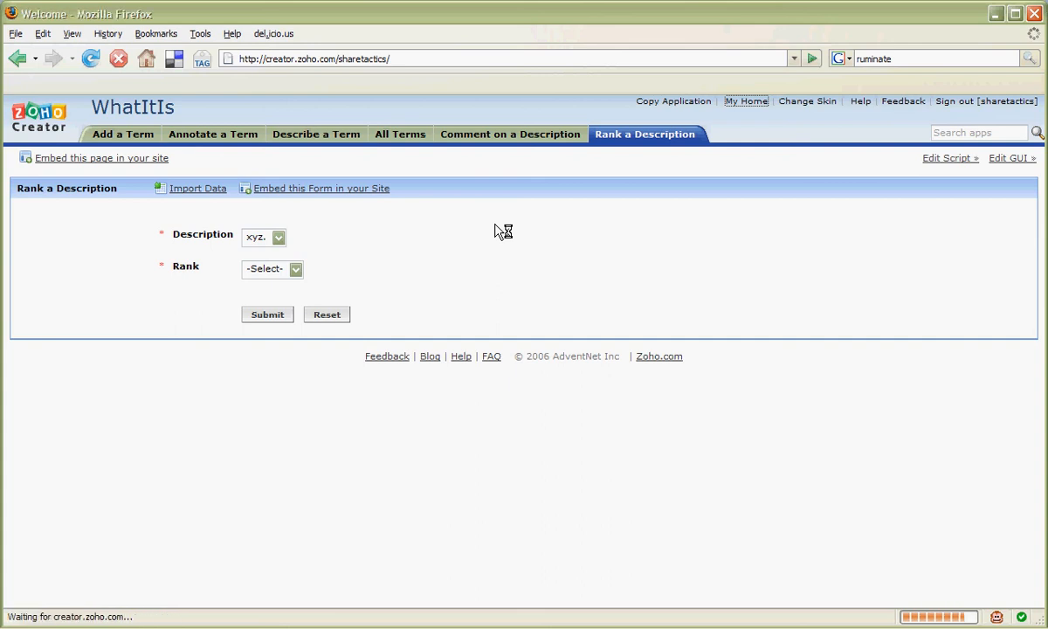
click(745, 101)
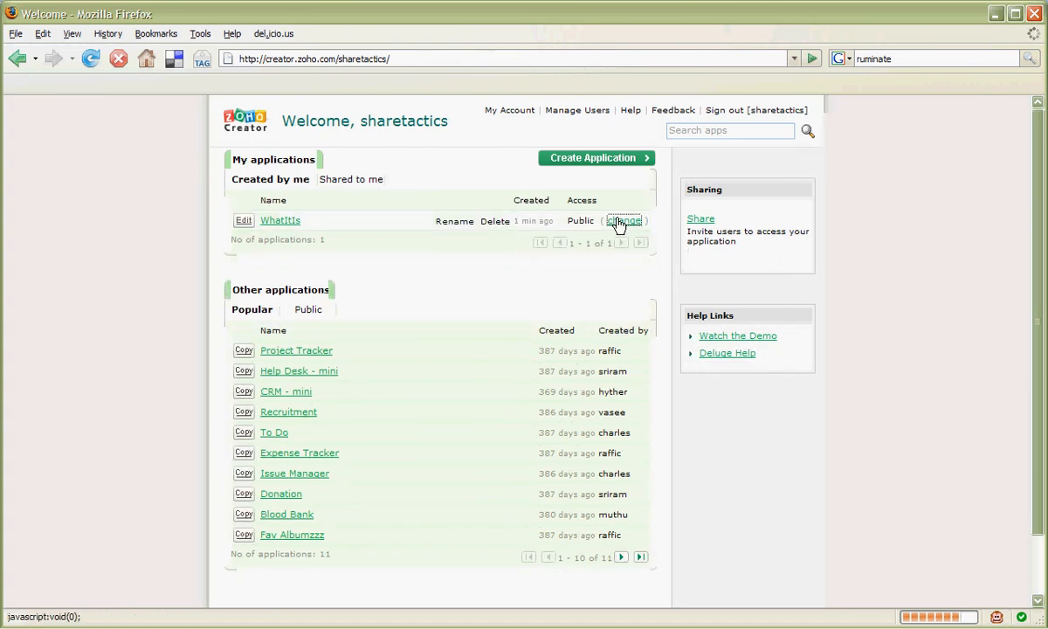
click(625, 220)
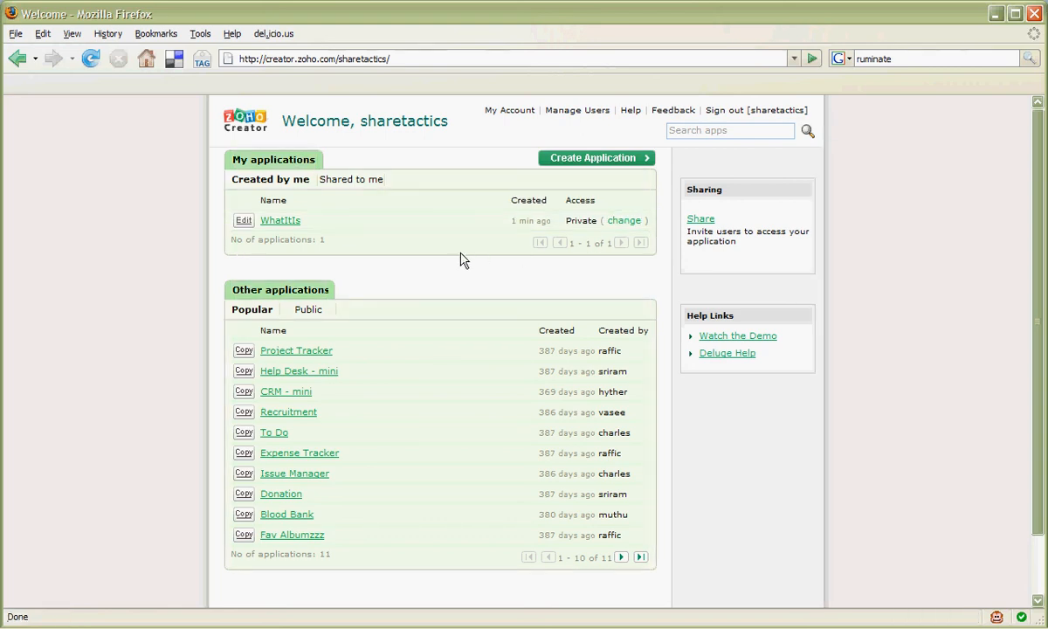
mouse_move(453, 256)
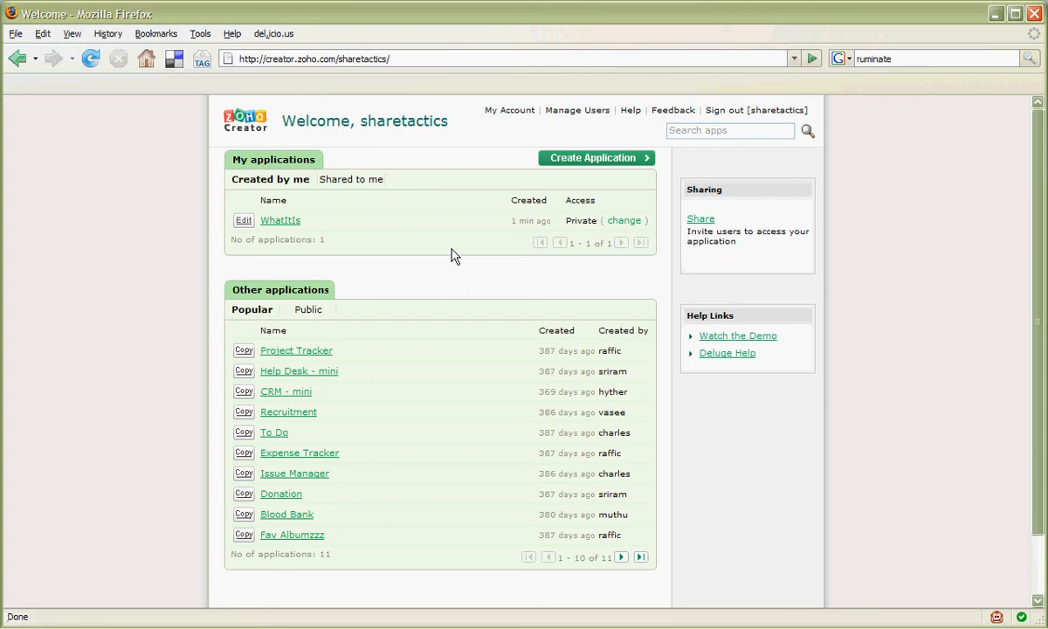